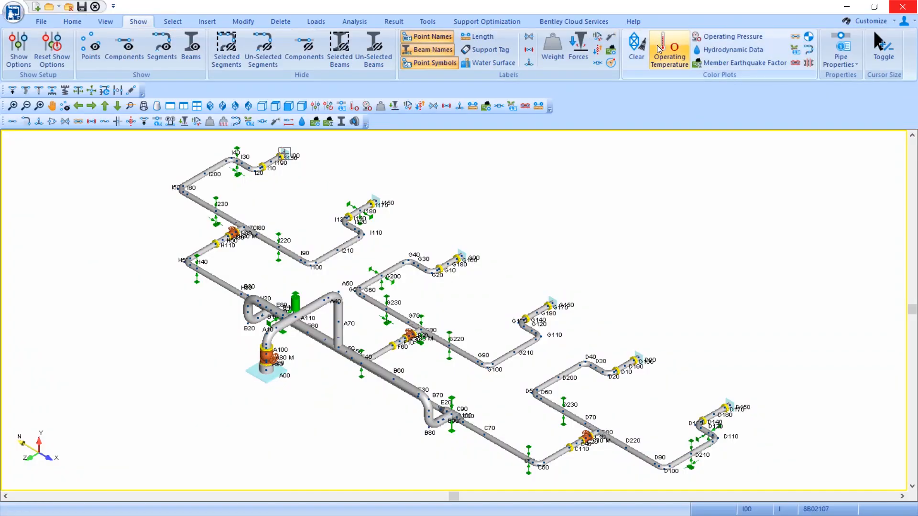
# Colour the model by operating temperature and check the operating pressure and temperature values.
pyautogui.click(73, 22)
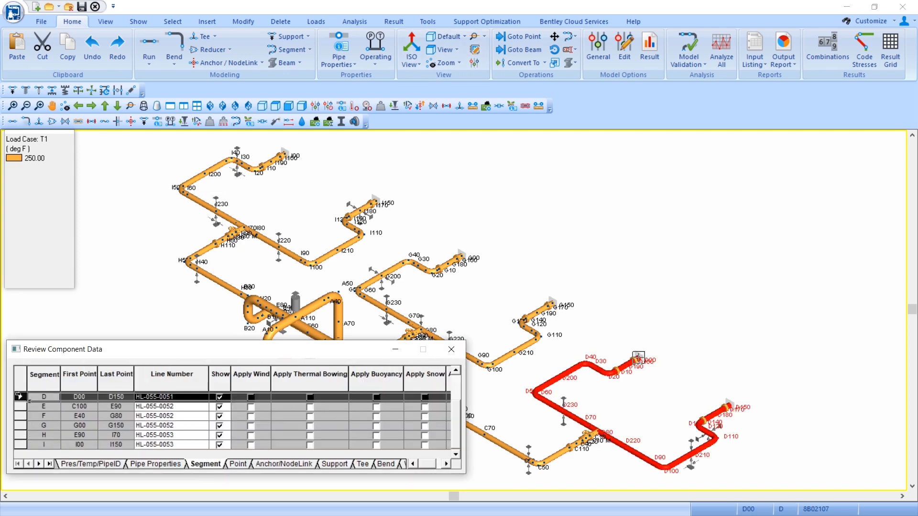
pyautogui.click(501, 37)
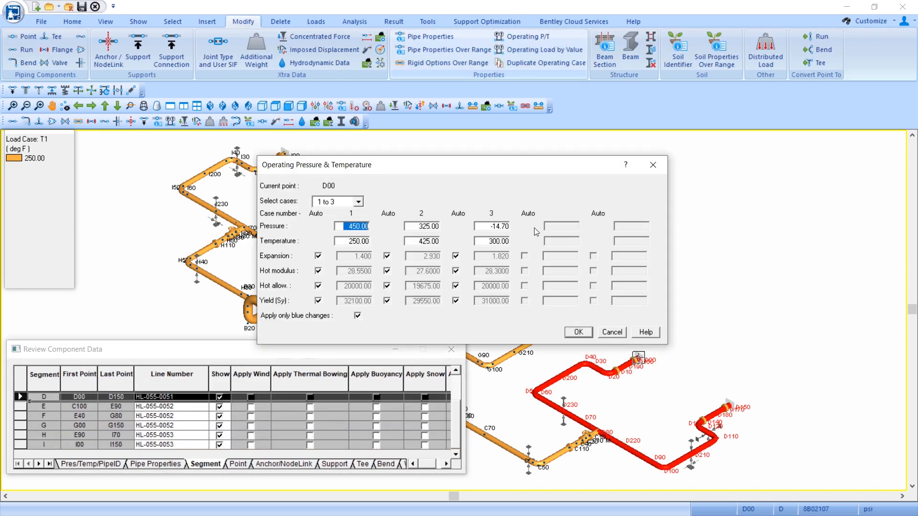
pyautogui.click(579, 333)
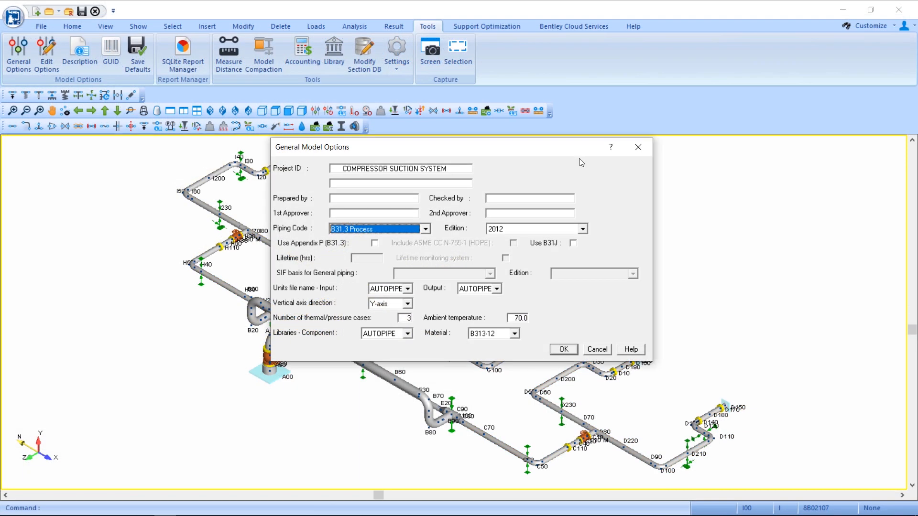
# Browse the available piping codes, then close General Model Options without changes.
pyautogui.click(424, 229)
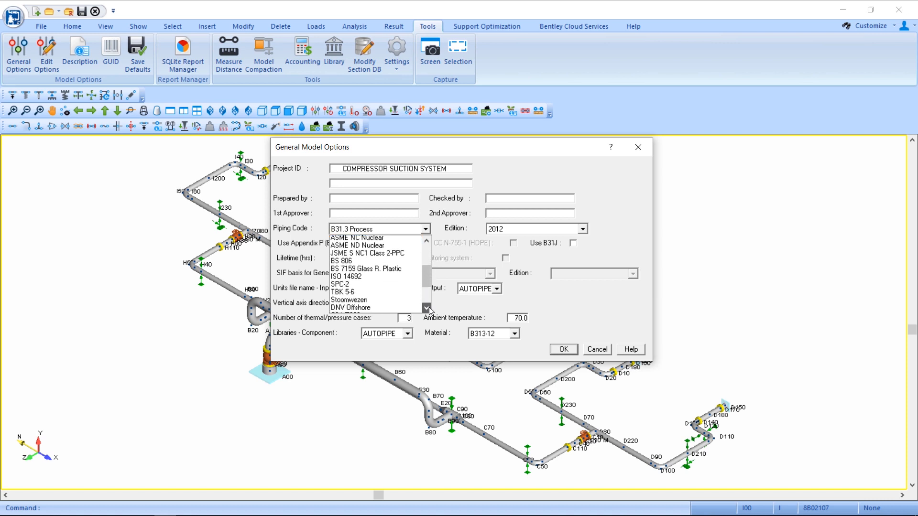
pyautogui.click(42, 27)
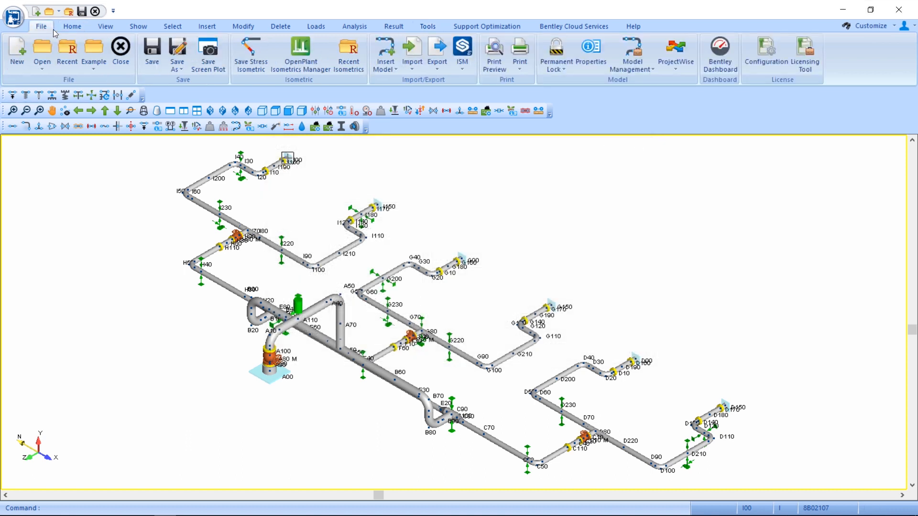
# Browse the import formats such as AutoPLANT and CAESAR II without importing.
pyautogui.click(411, 50)
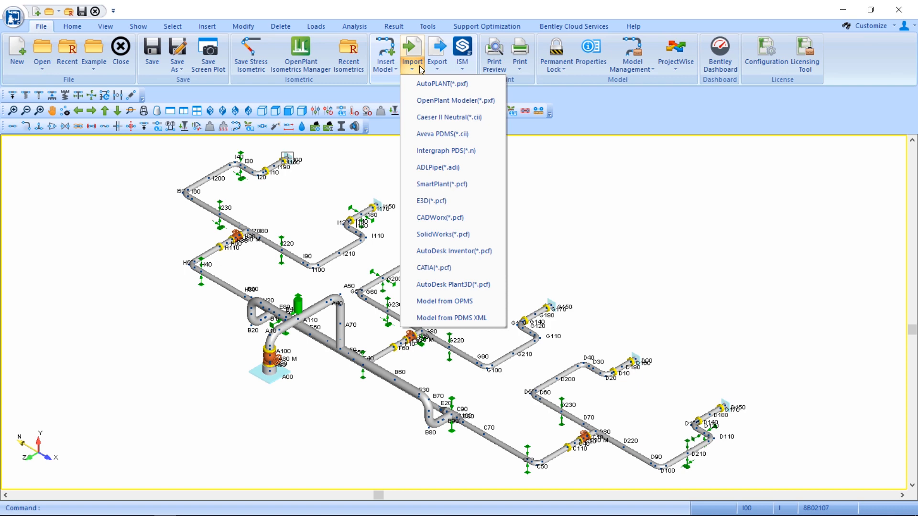
pyautogui.click(353, 26)
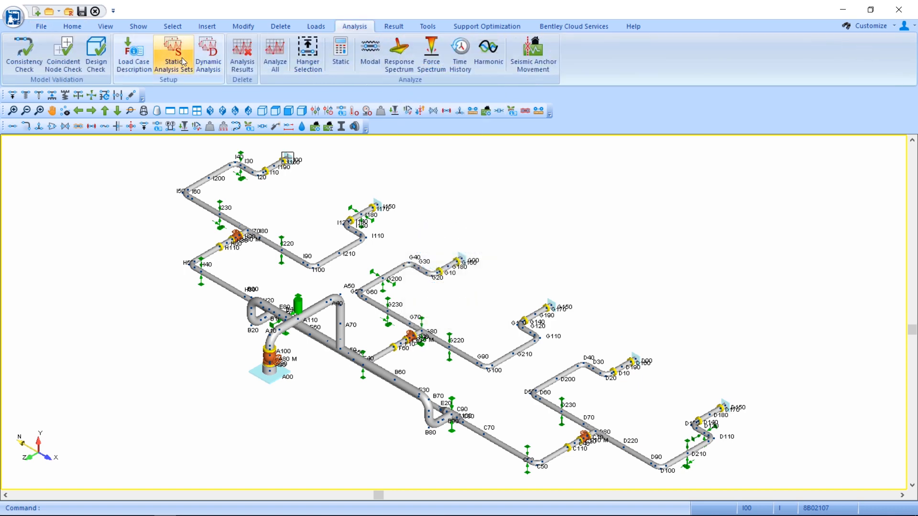
# Review the static analysis sets and the response spectrum dynamic cases, then start Analyze All.
pyautogui.click(173, 53)
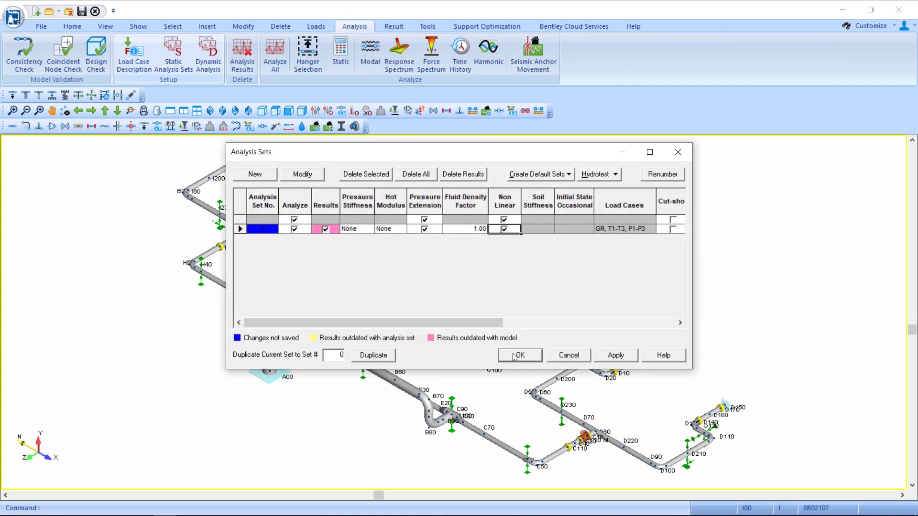
pyautogui.click(519, 355)
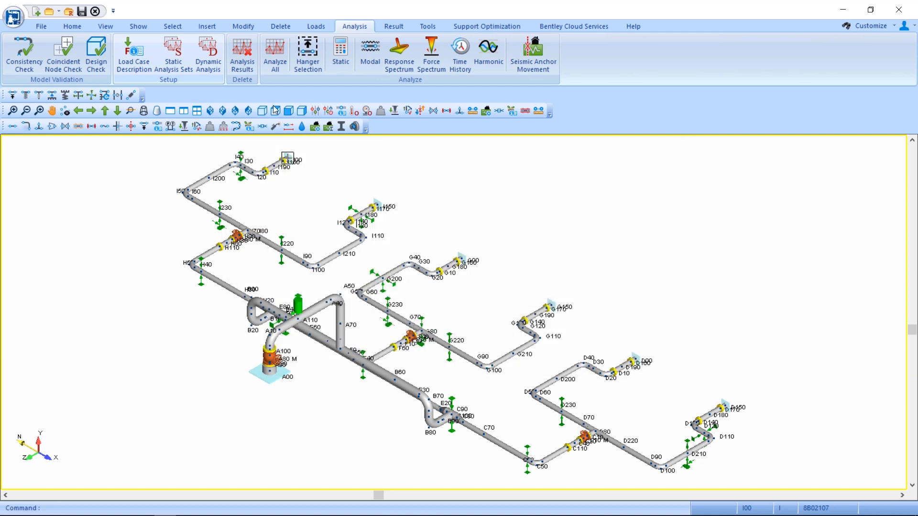
pyautogui.click(208, 56)
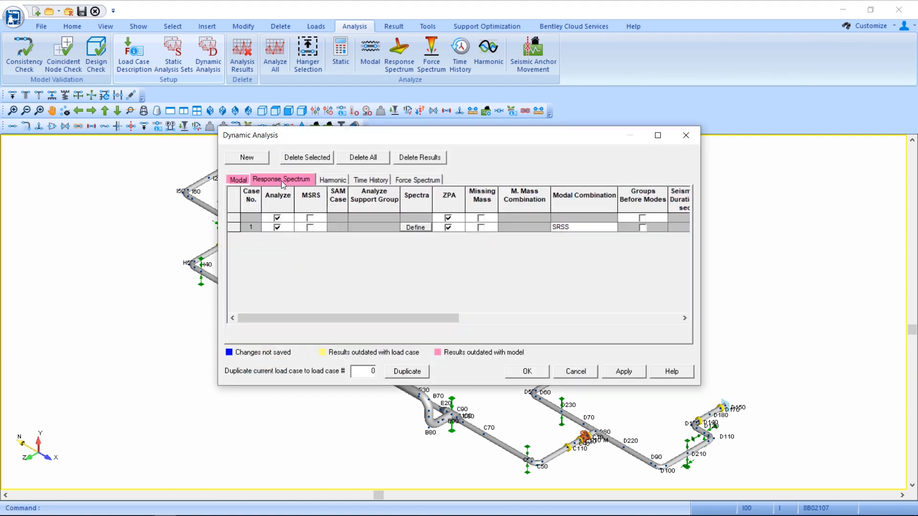
pyautogui.click(527, 371)
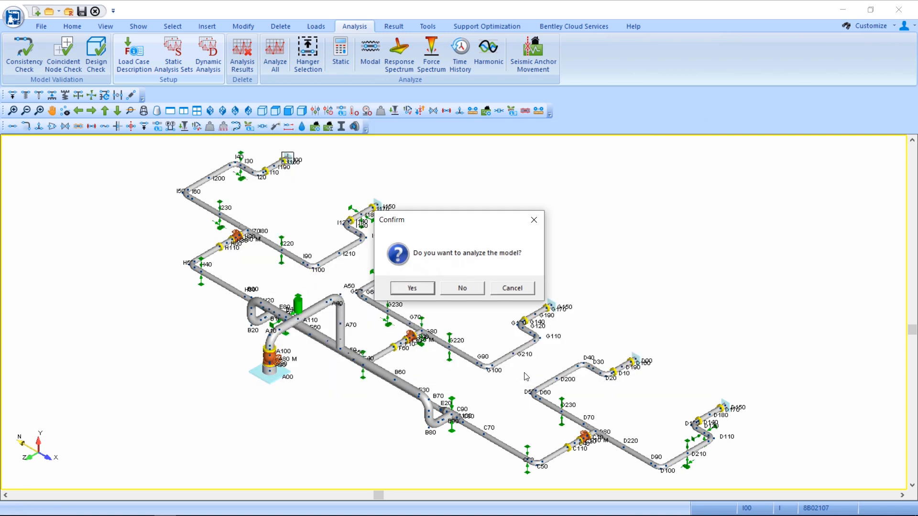
# Run the hanger, static, modal and response spectrum analyses, then close the summaries.
pyautogui.click(412, 288)
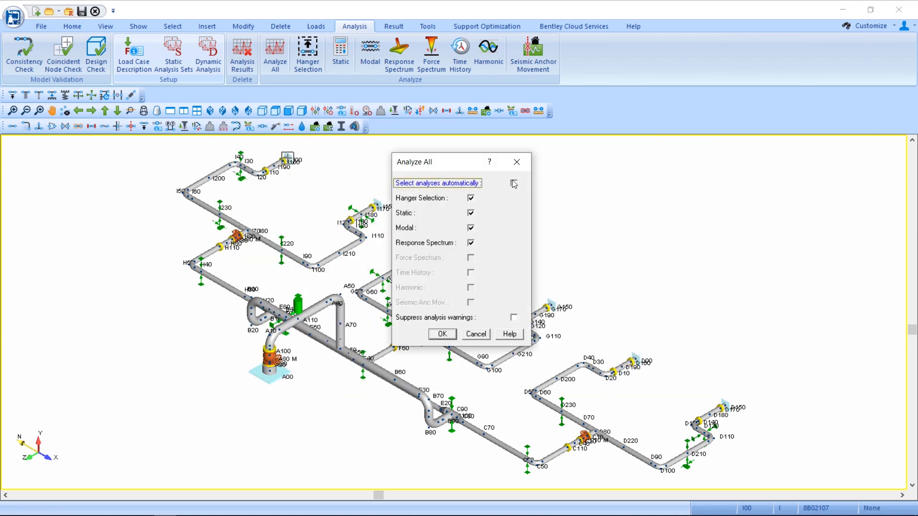
pyautogui.click(443, 334)
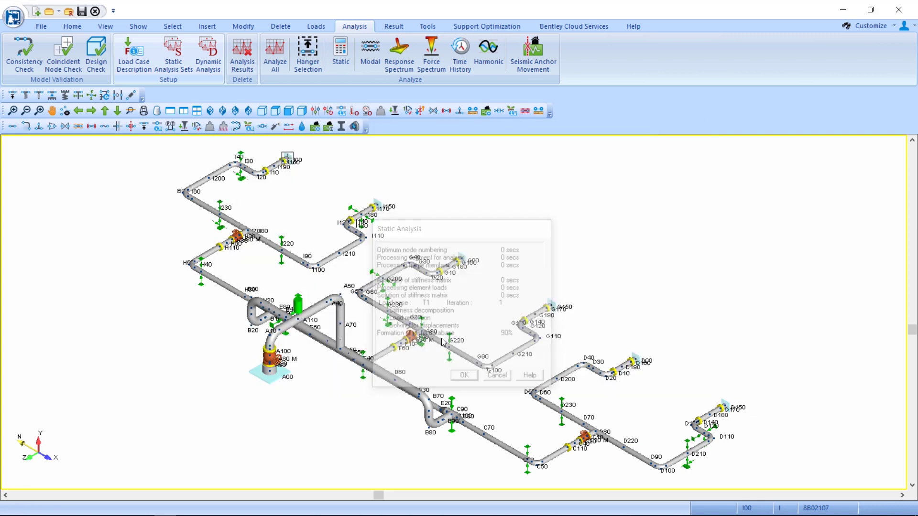
pyautogui.click(369, 51)
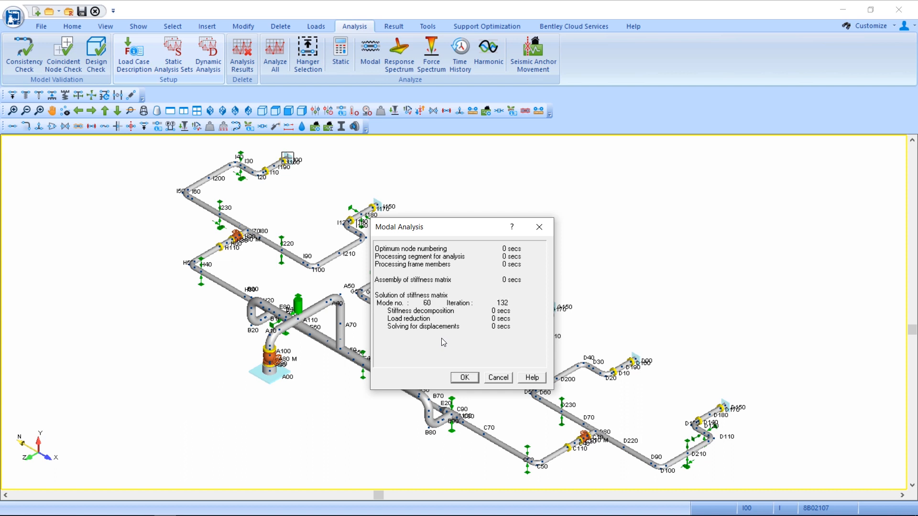
pyautogui.click(465, 377)
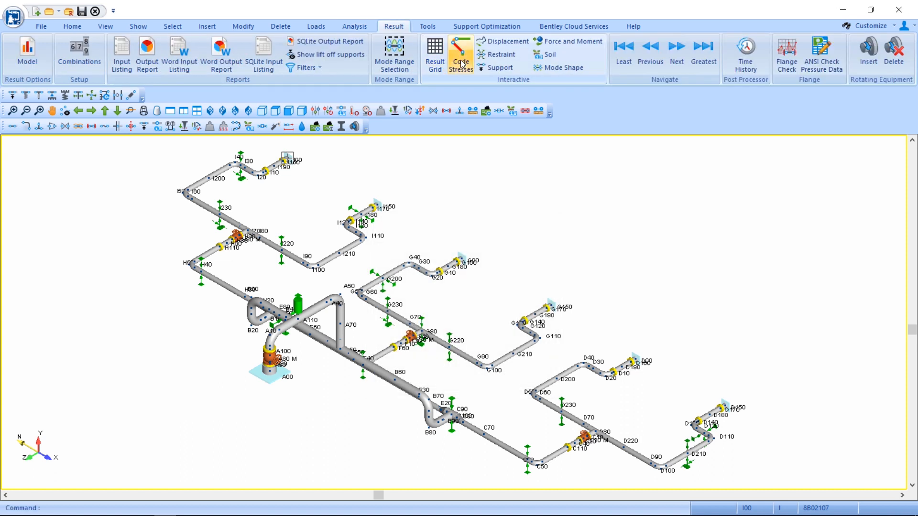
# Plot code stress ratios for combination GR + Max P(1) and list stress results at B50.
pyautogui.click(551, 251)
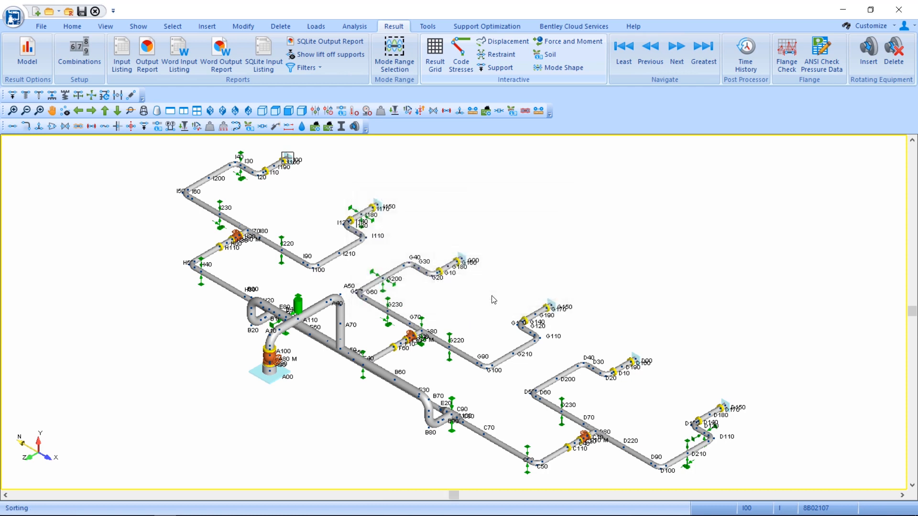
pyautogui.click(506, 41)
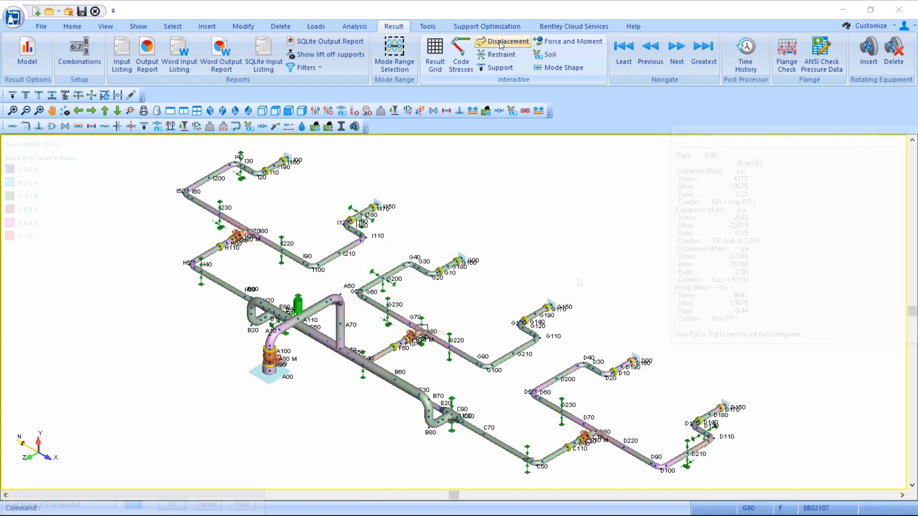
pyautogui.click(507, 42)
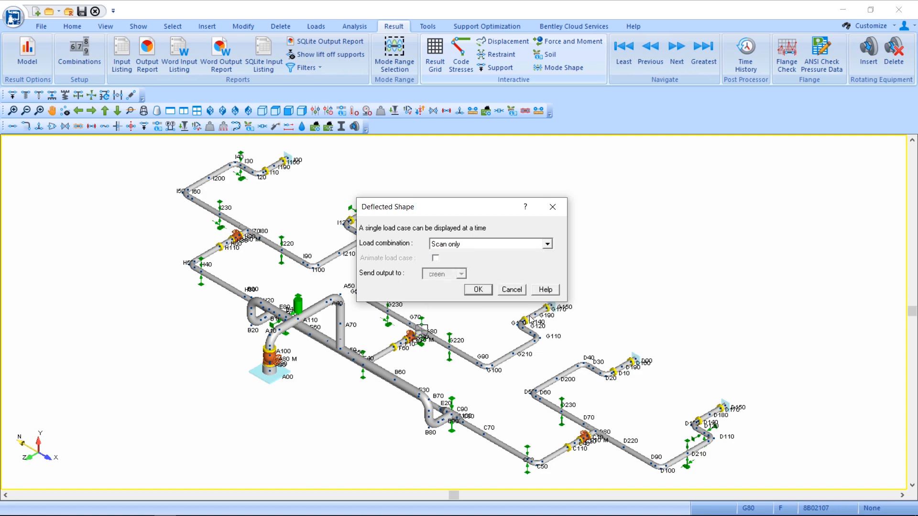
pyautogui.click(478, 289)
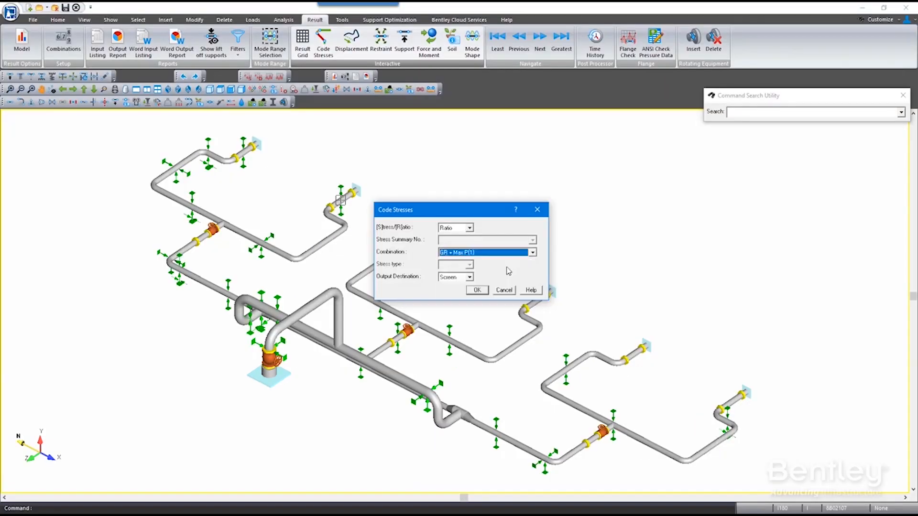
pyautogui.click(477, 290)
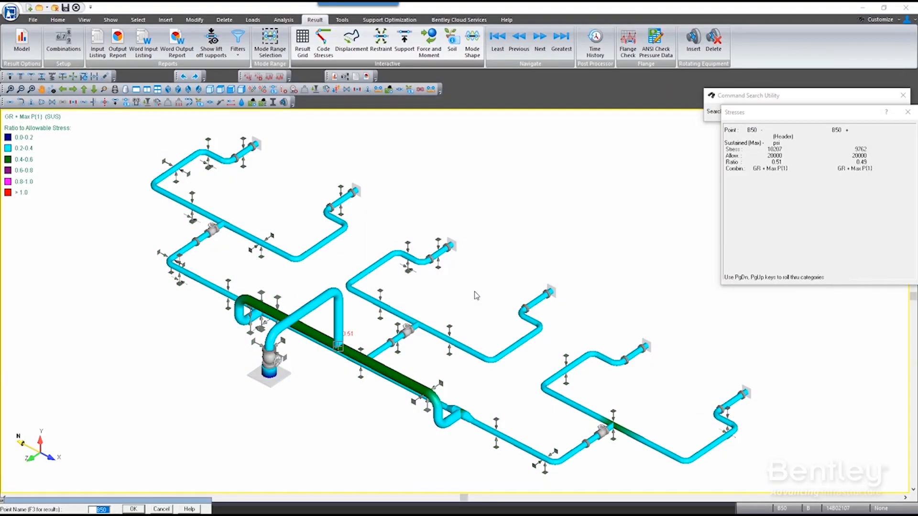